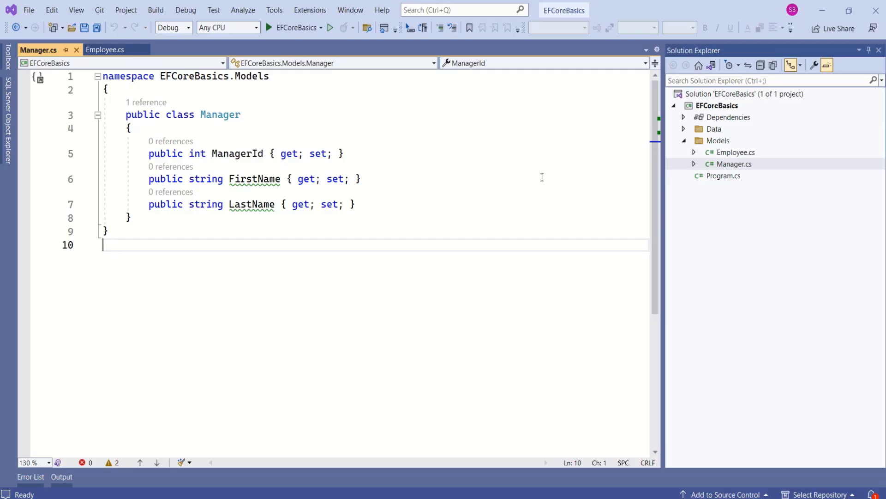
Step: Open the Employee model, then AppDbContext.cs from the Data folder in Solution Explorer
click(105, 50)
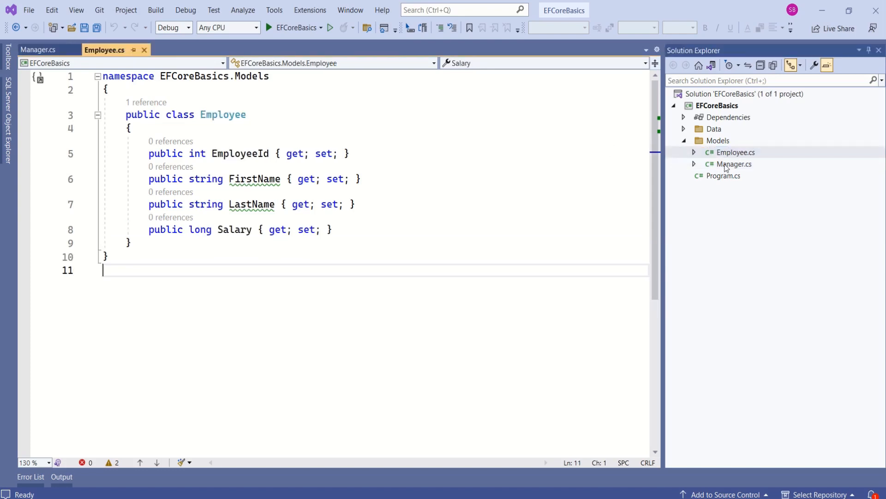
click(735, 164)
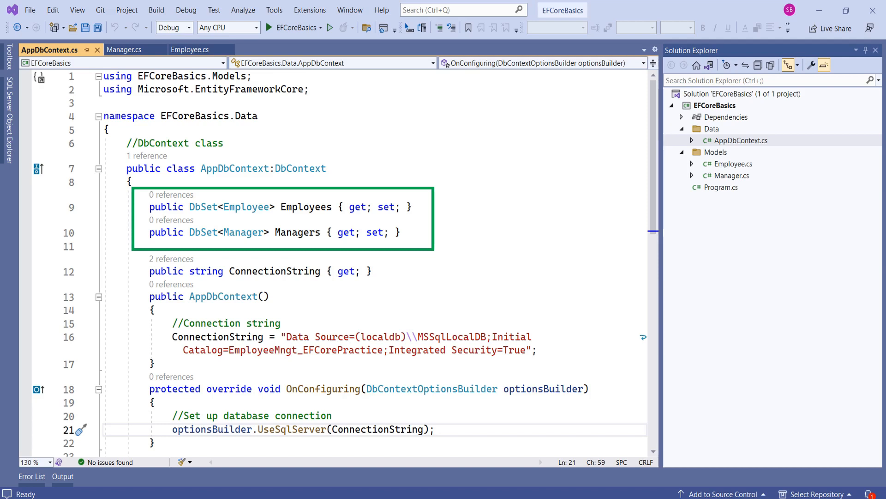
click(120, 50)
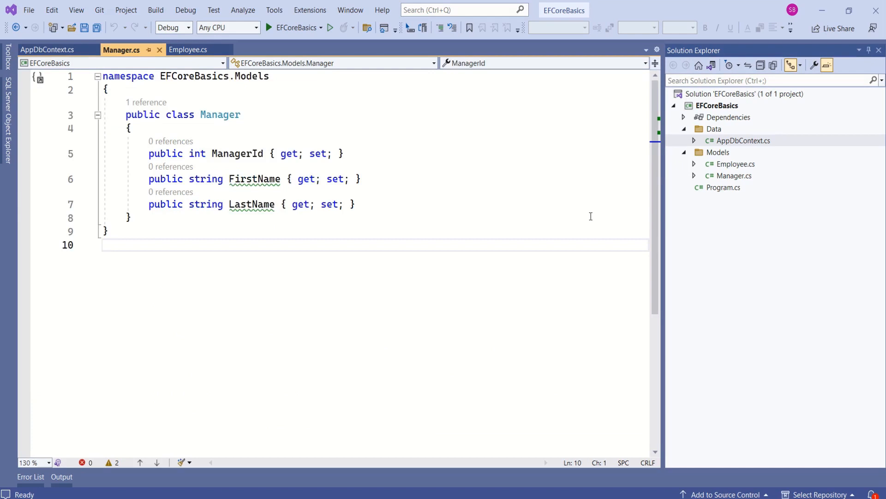
click(188, 50)
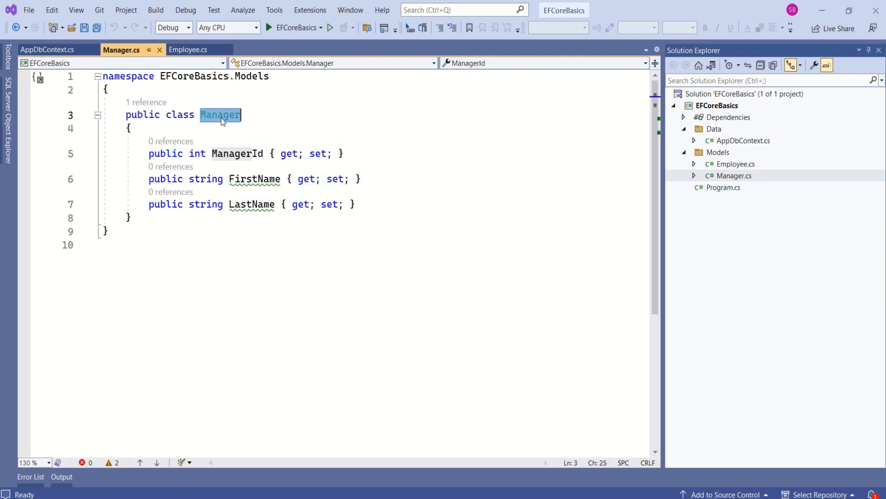
click(48, 50)
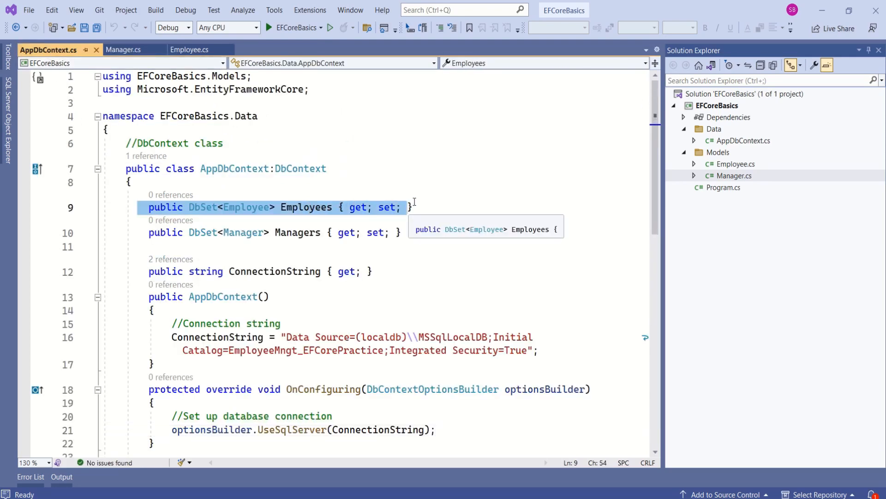
Step: Switch to the Manager.cs tab showing ManagerId, FirstName and LastName
click(187, 51)
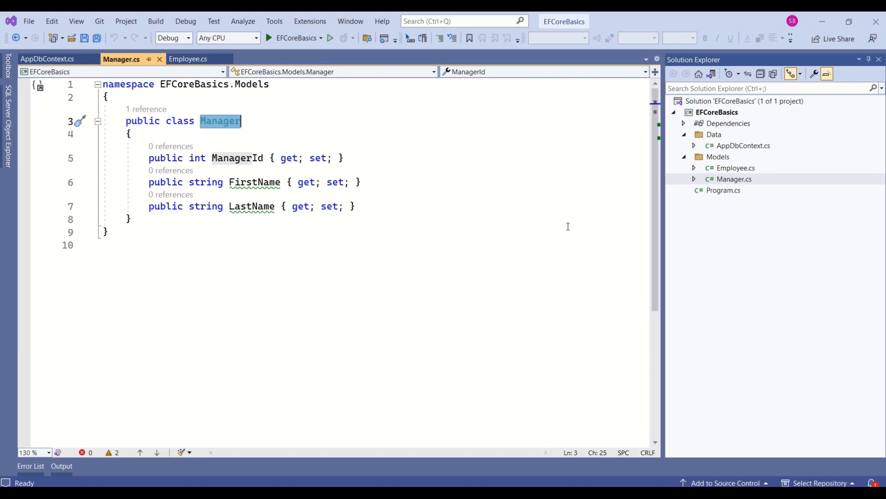
Step: Return to AppDbContext.cs and review the EmployeeMngt_EFCorePractice LocalDB connection string
click(49, 50)
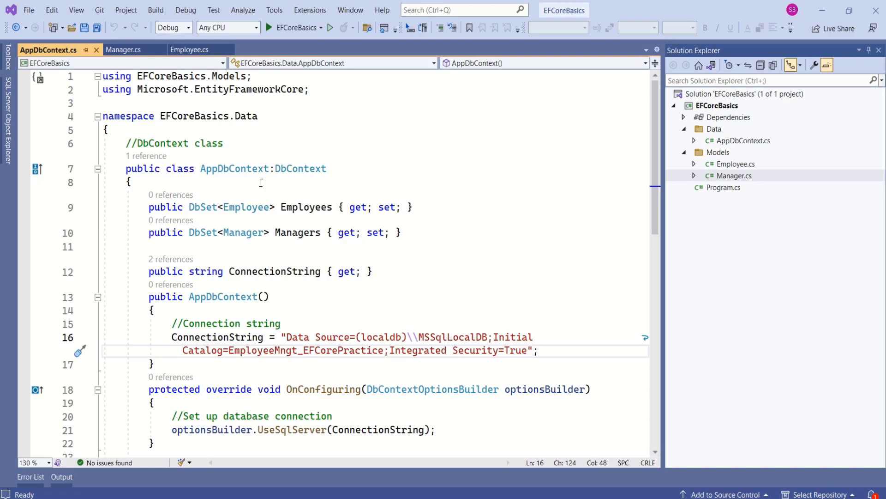
click(454, 350)
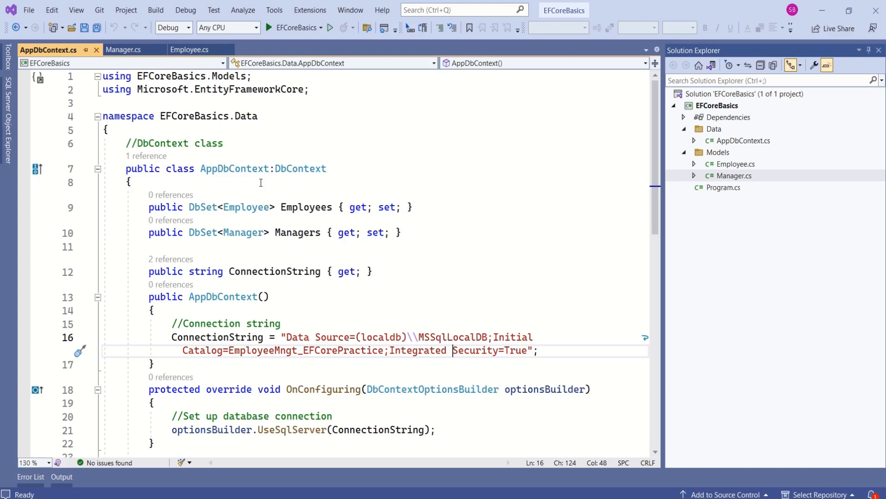